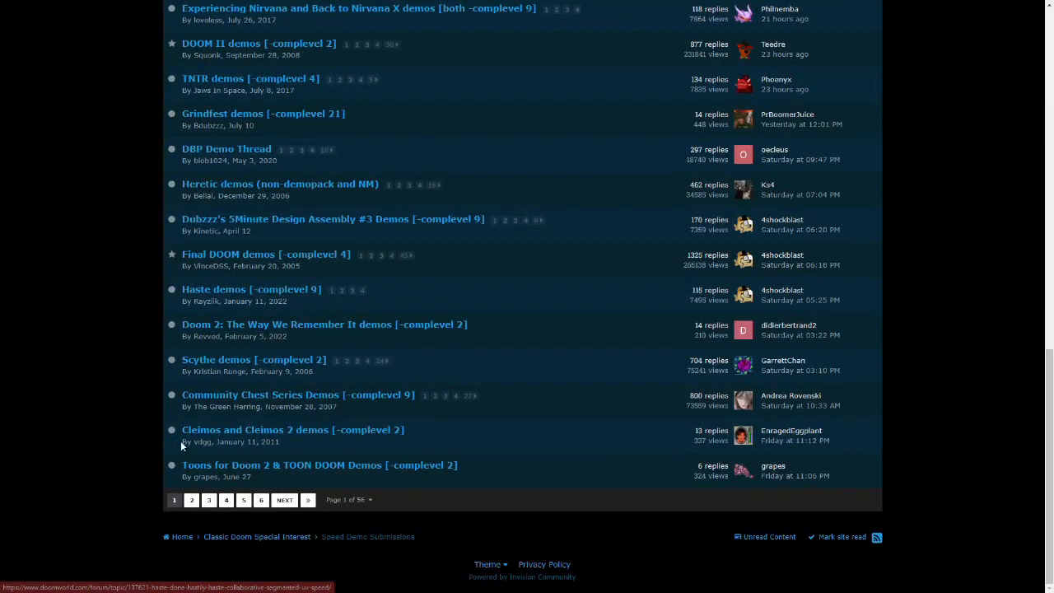
Open page 2 of Doomworld's Speed Demo Submissions topic list
{"action": "left_click", "coordinate": [192, 500]}
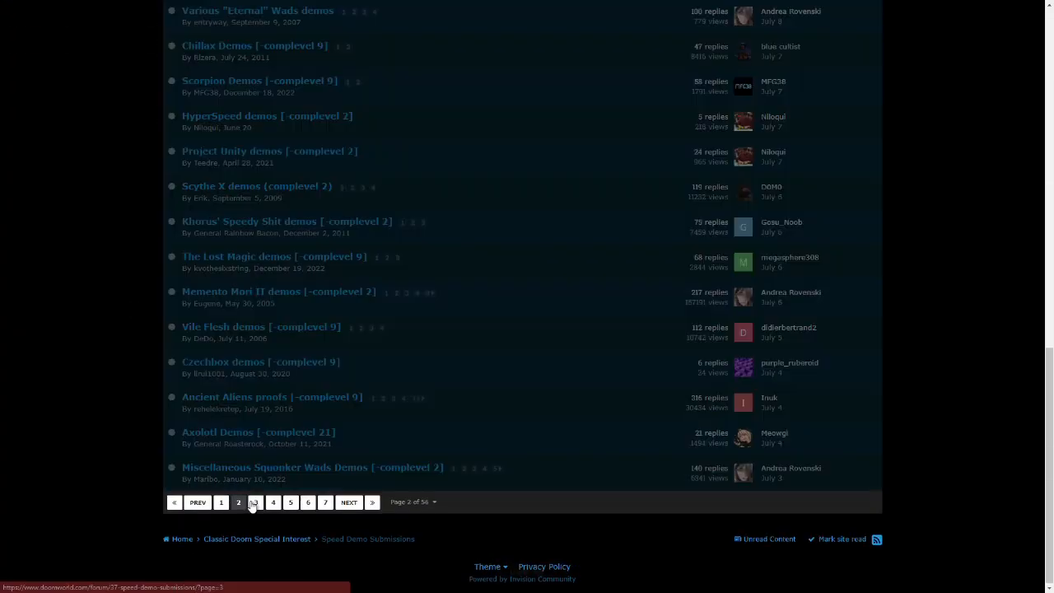
{"action": "left_click", "coordinate": [256, 503]}
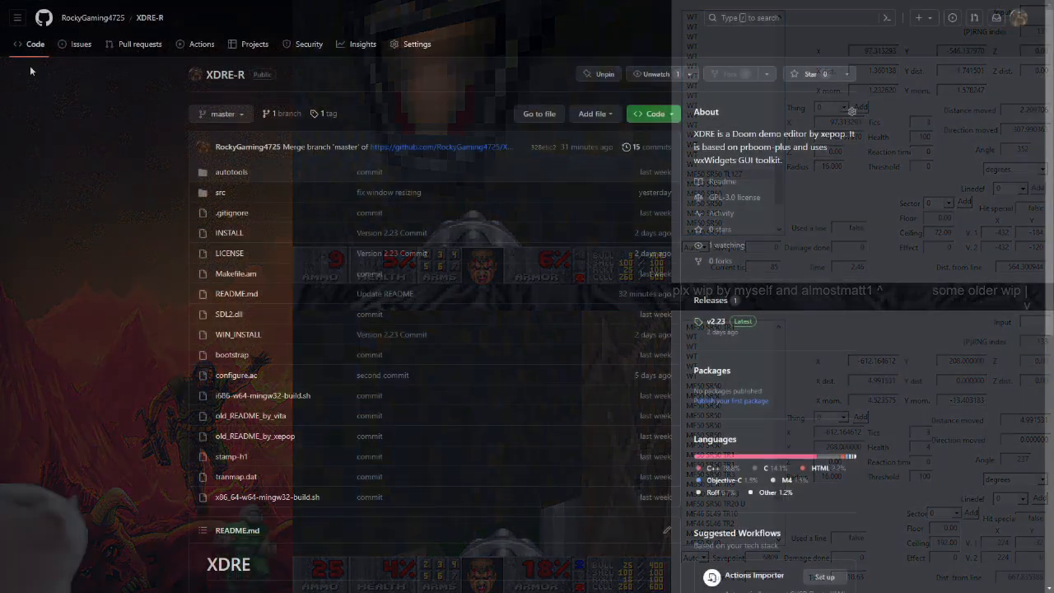
{"action": "scroll", "scroll_direction": "down", "scroll_amount": 3}
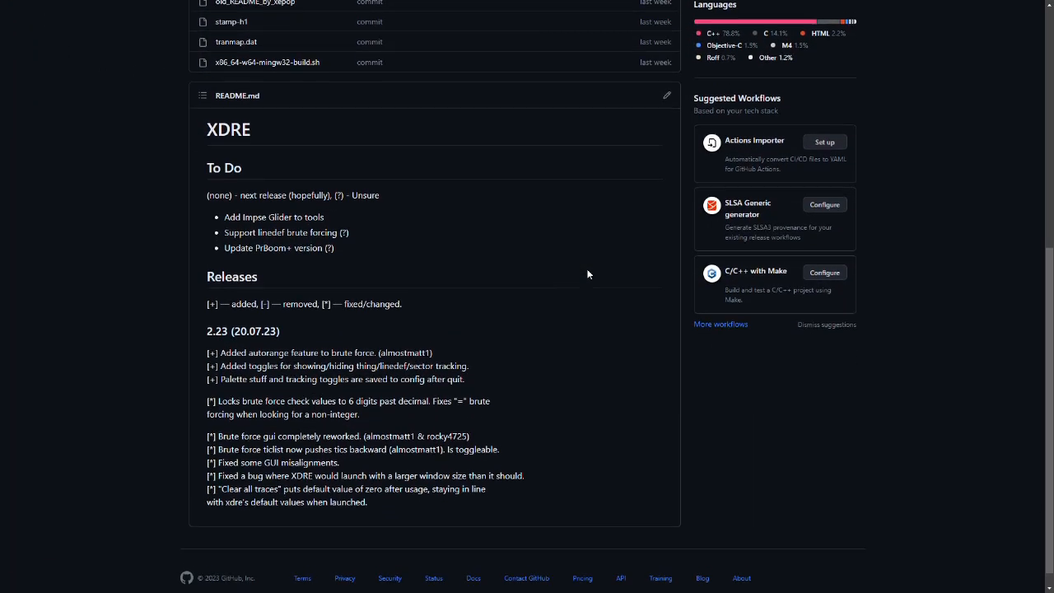
{"action": "scroll", "scroll_direction": "up", "scroll_amount": 3}
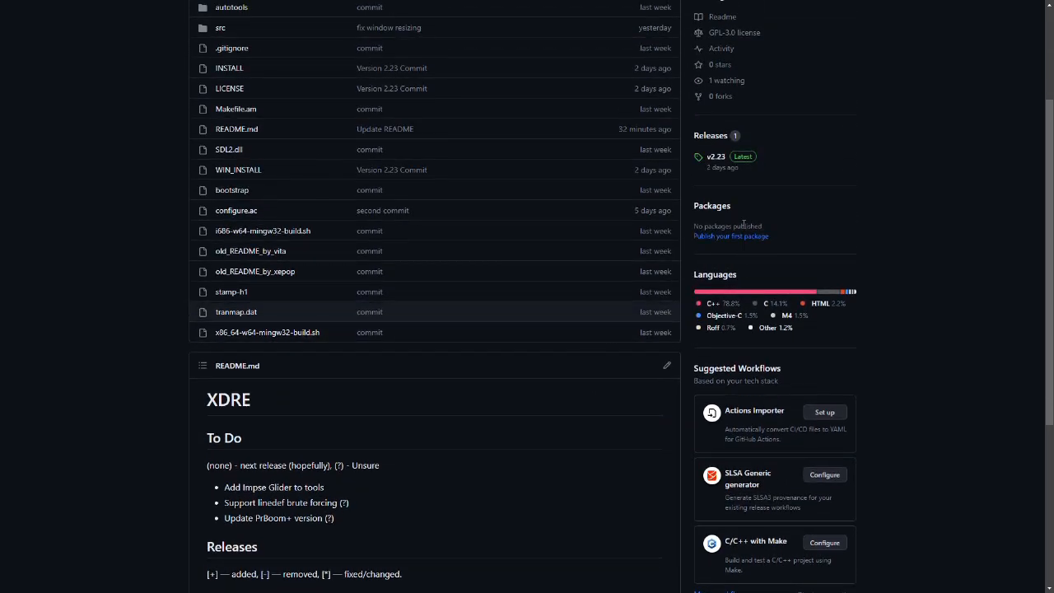
{"action": "left_click", "coordinate": [714, 156]}
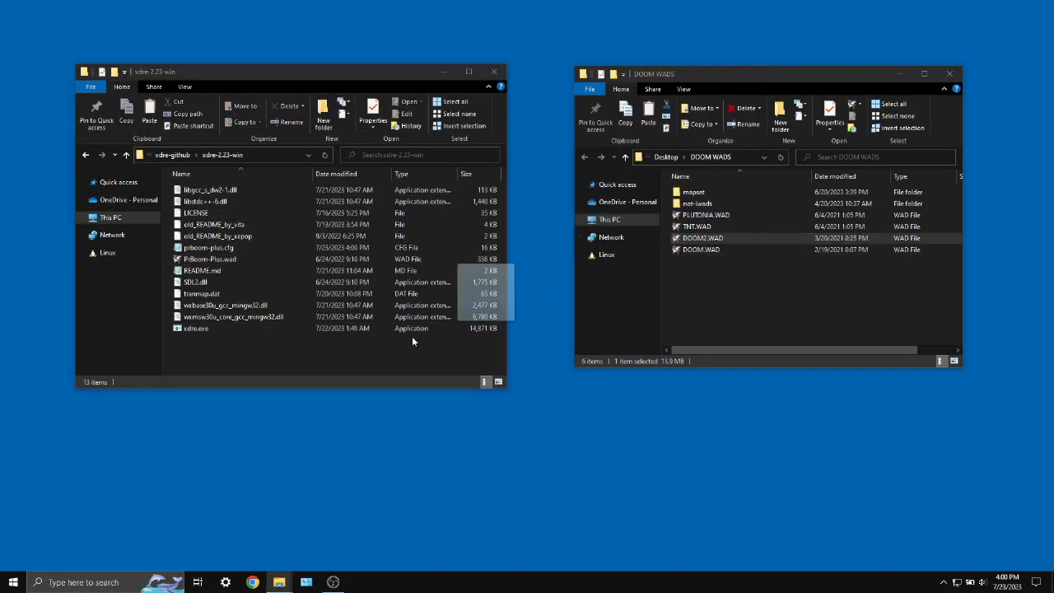
Launch xdre.exe from the xdre-2.23-win folder
{"action": "double_click", "coordinate": [196, 328]}
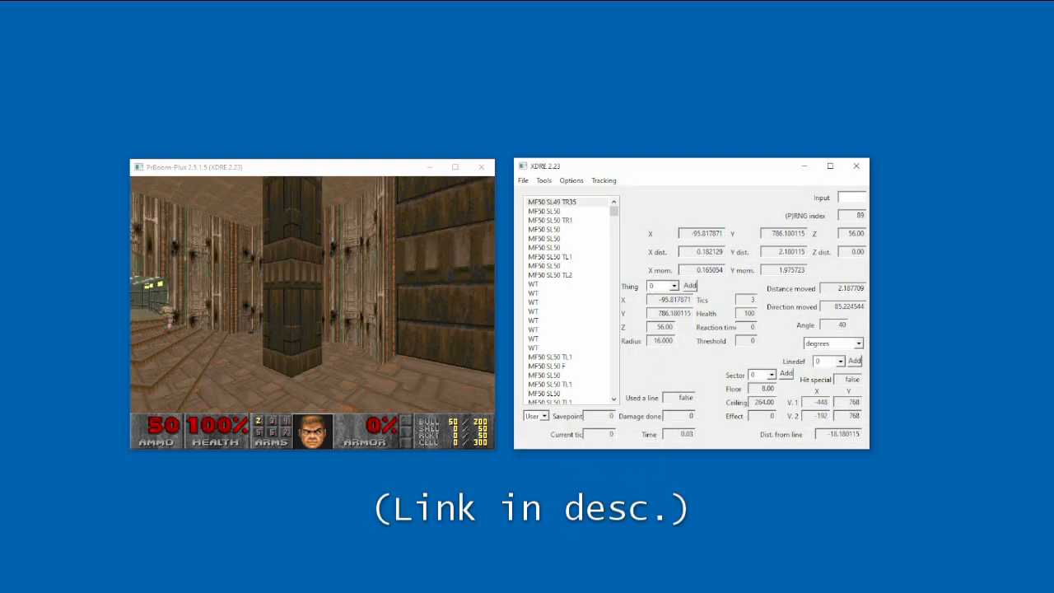
{"action": "left_click", "coordinate": [830, 166]}
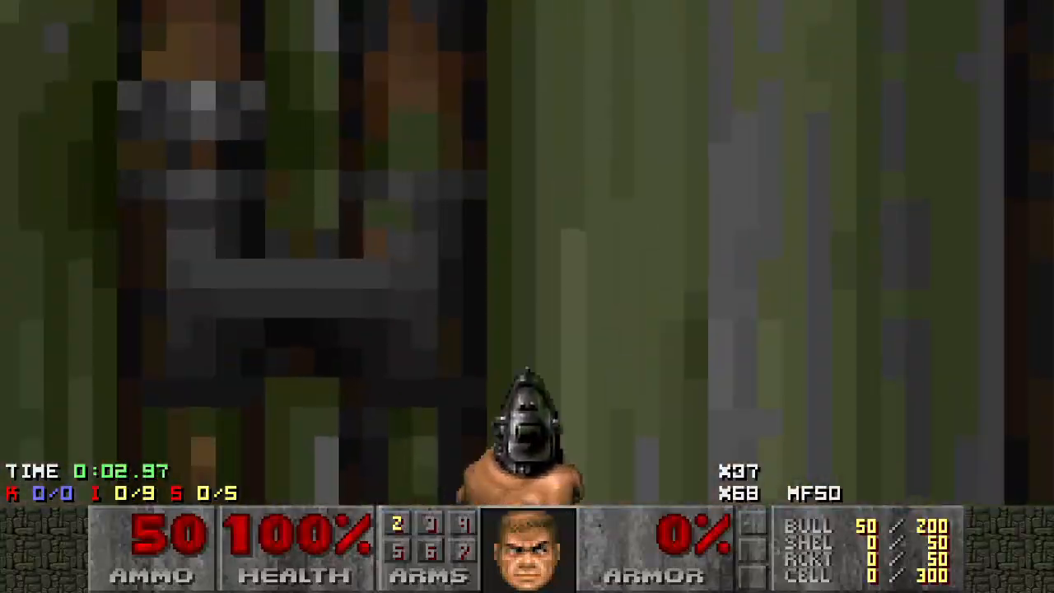
Move the player forward in MAP01's opening area with the W key
{"action": "key", "text": "w"}
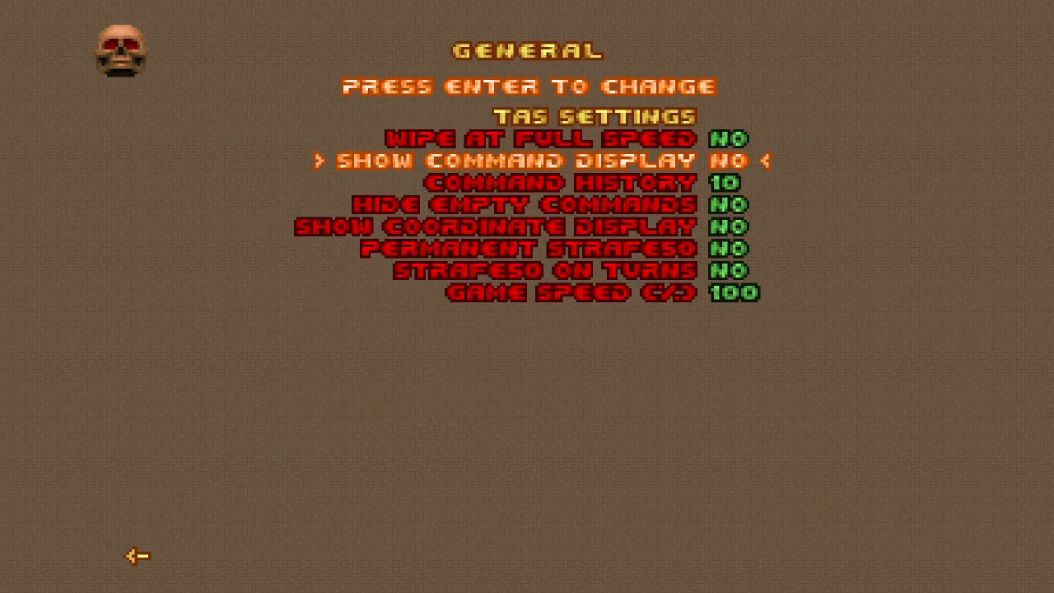
Step down through the General TAS Settings entries, then leave the menu
{"action": "key", "text": "down"}
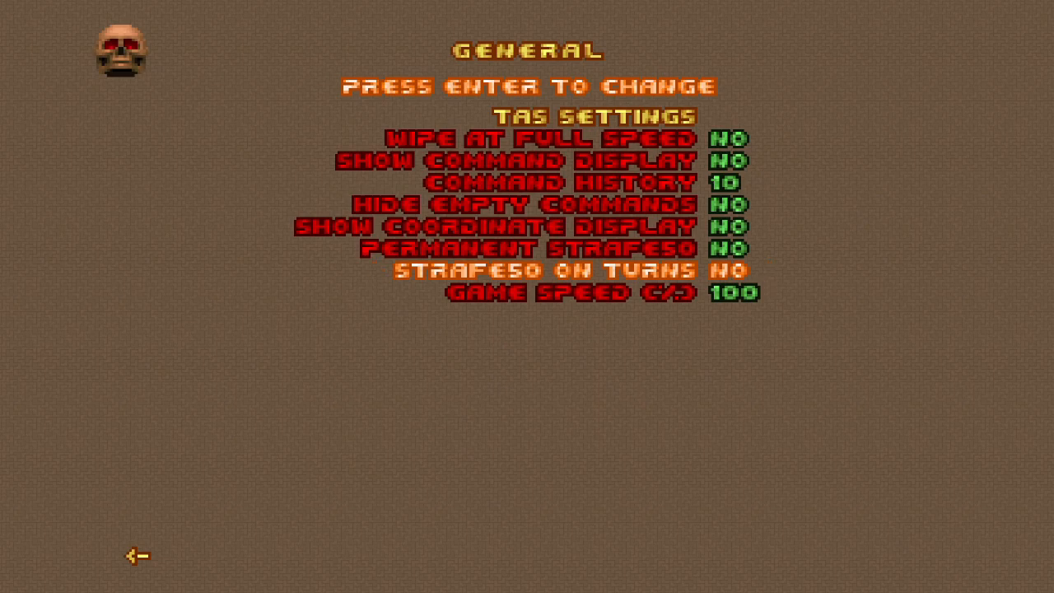
{"action": "key", "text": "escape"}
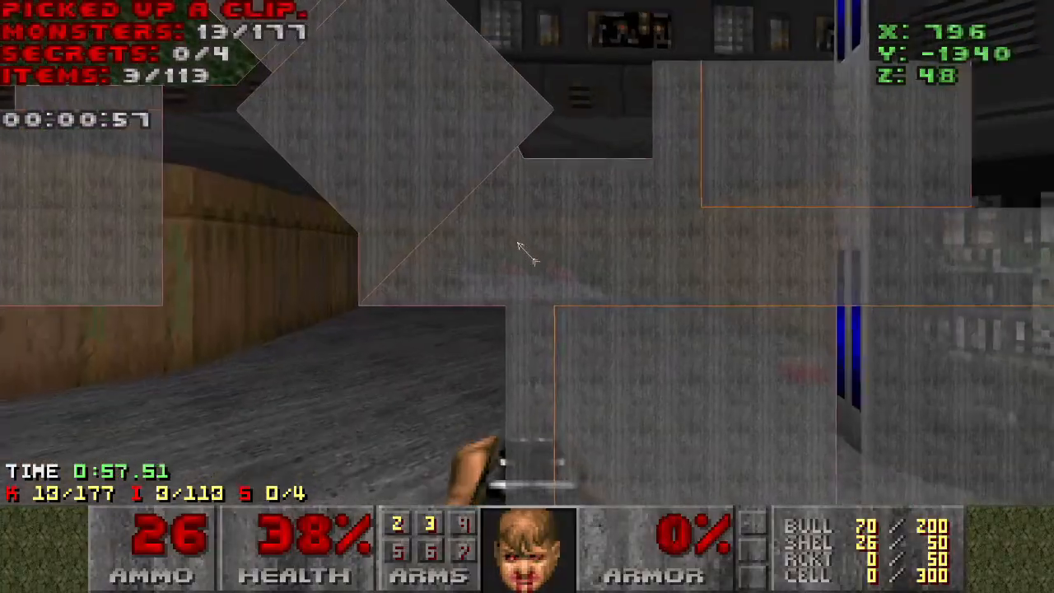
Switch XDRE's Thing selector from 8 to 0 to inspect the player
{"action": "key", "text": "w"}
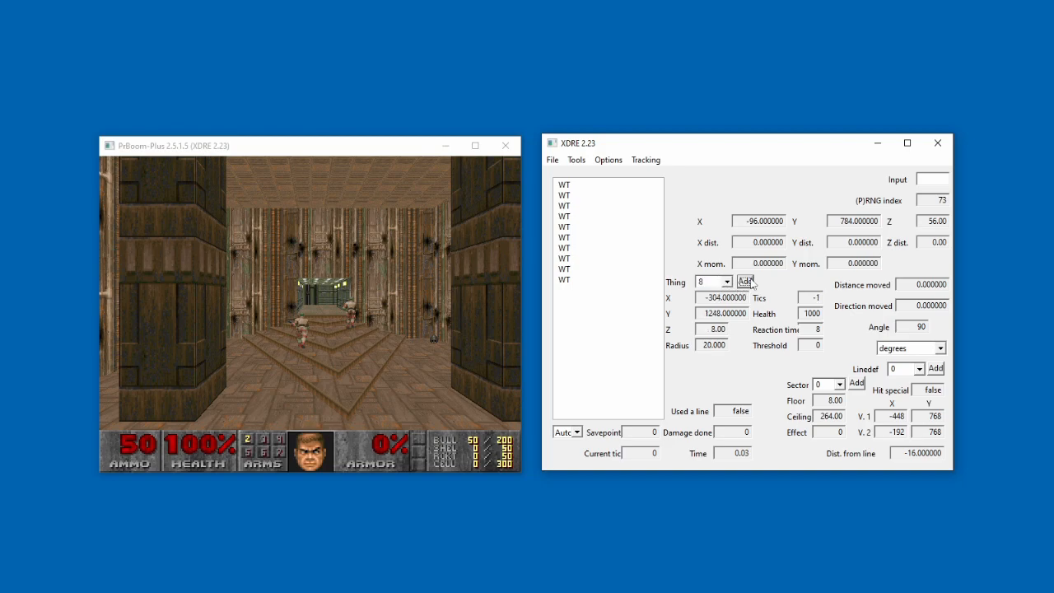
{"action": "left_click", "coordinate": [726, 282]}
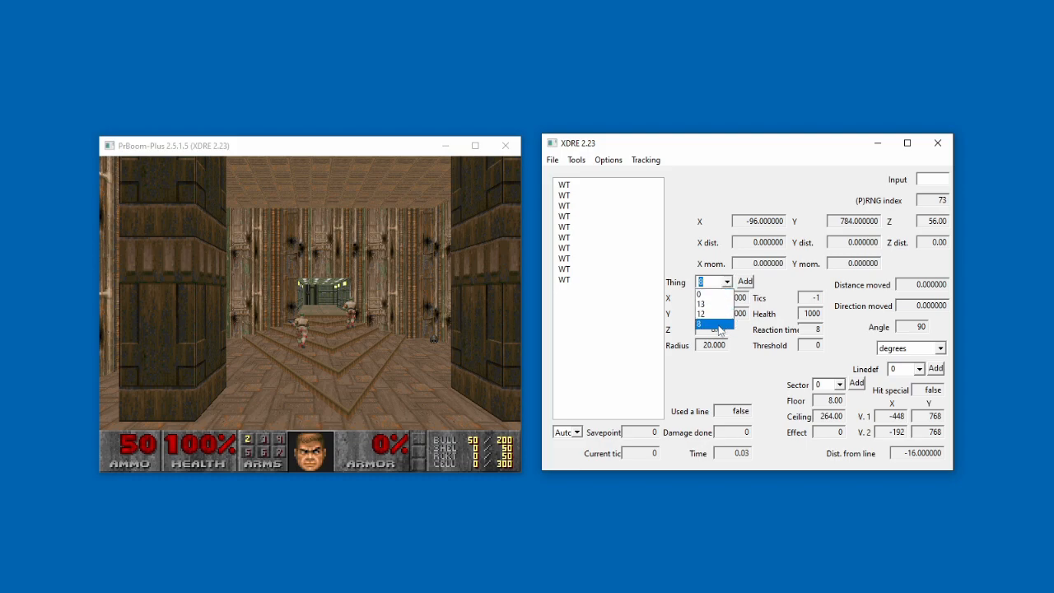
{"action": "left_click", "coordinate": [608, 160]}
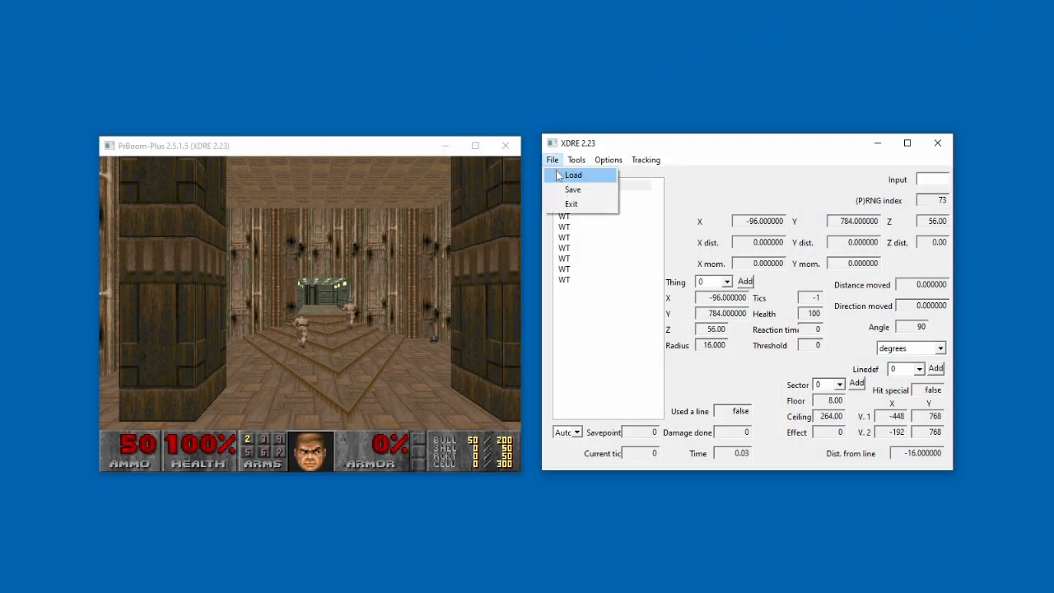
Load a saved demo input file and apply mf40 to the first tic
{"action": "left_click", "coordinate": [573, 173]}
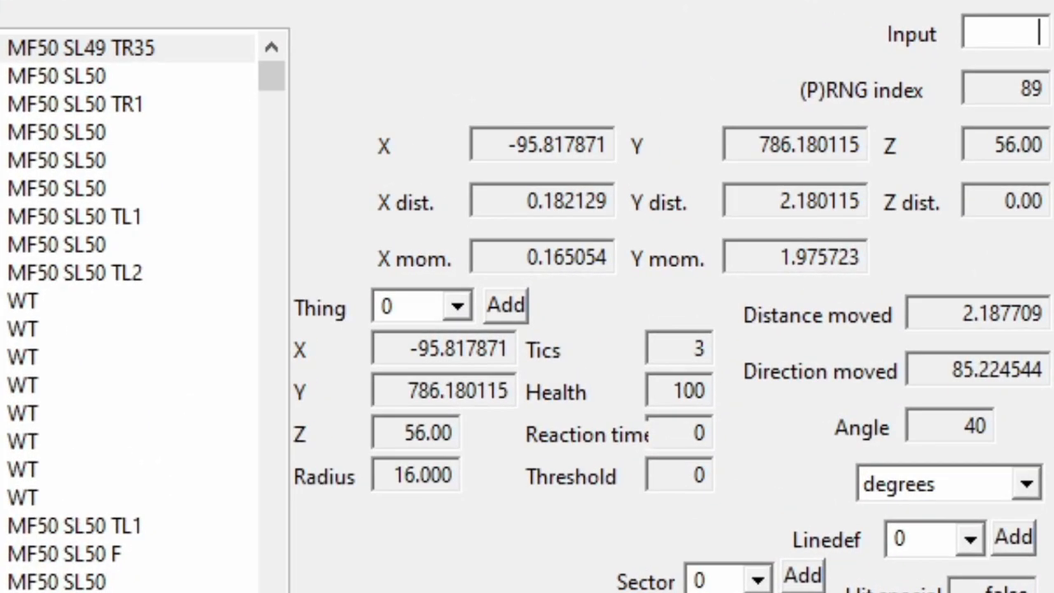
{"action": "type", "text": "m"}
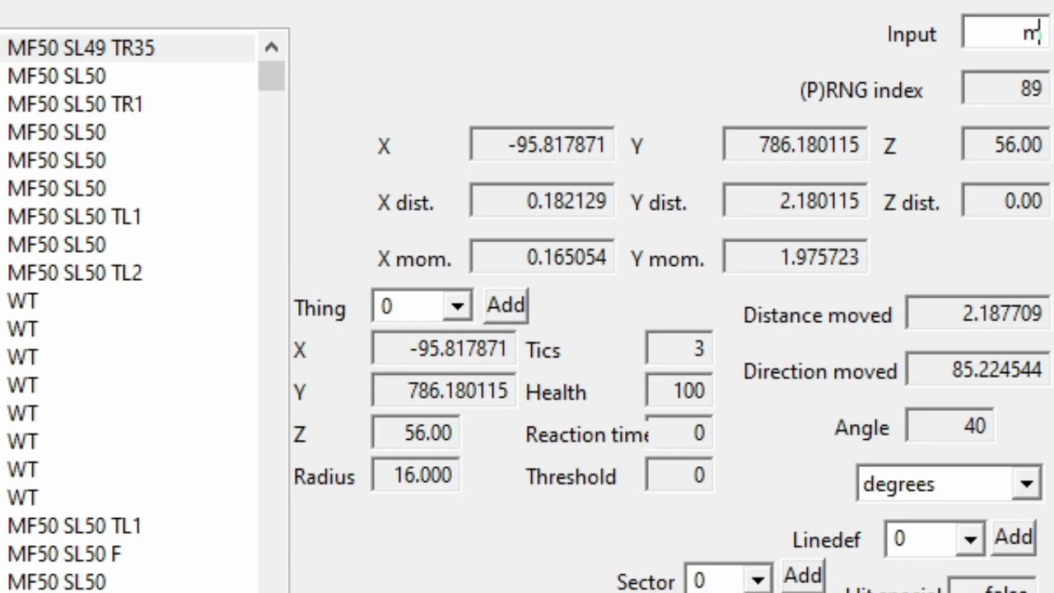
{"action": "type", "text": "f4"}
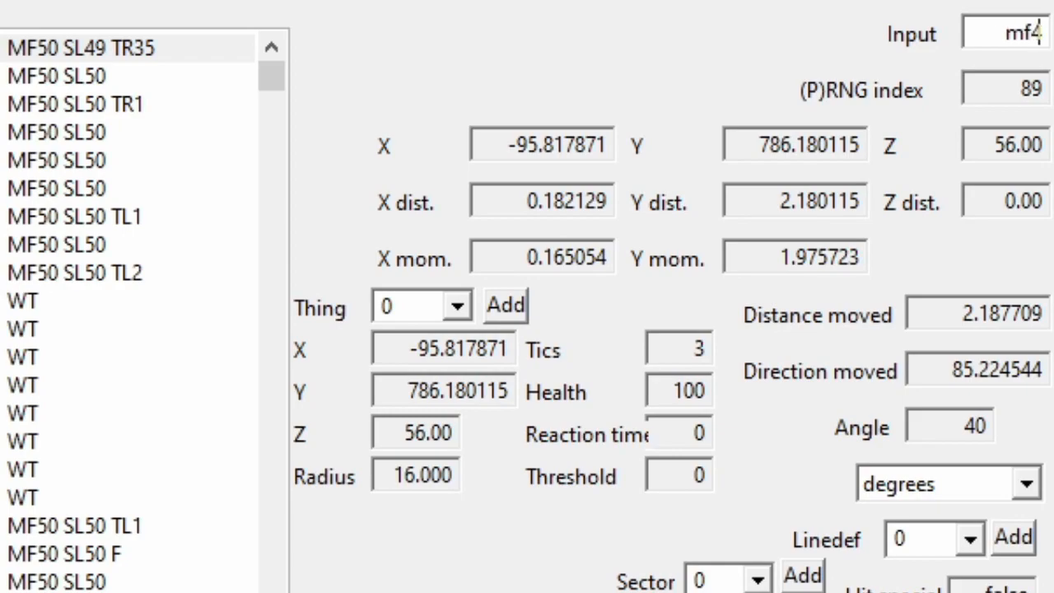
{"action": "type", "text": "0"}
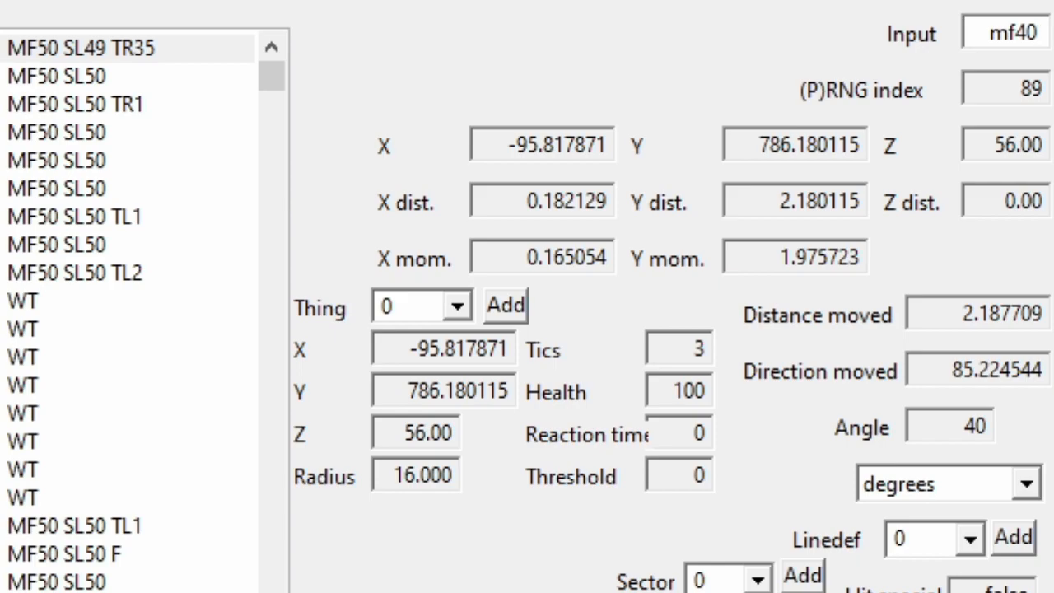
{"action": "left_click", "coordinate": [1005, 33]}
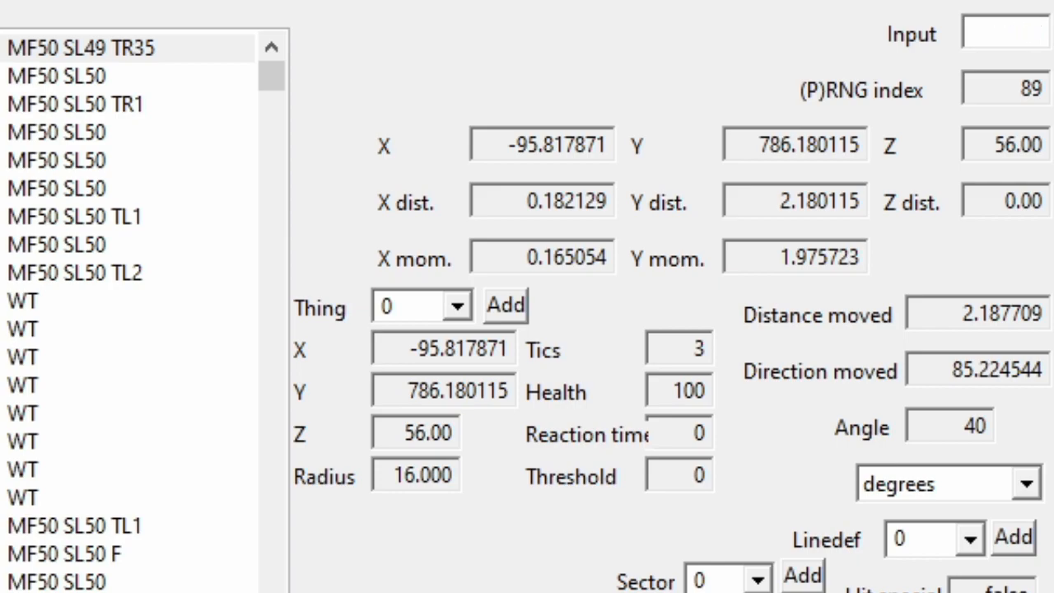
Try wq50 and rt35 on the first tic, comparing X/Y momentum
{"action": "type", "text": "wq50"}
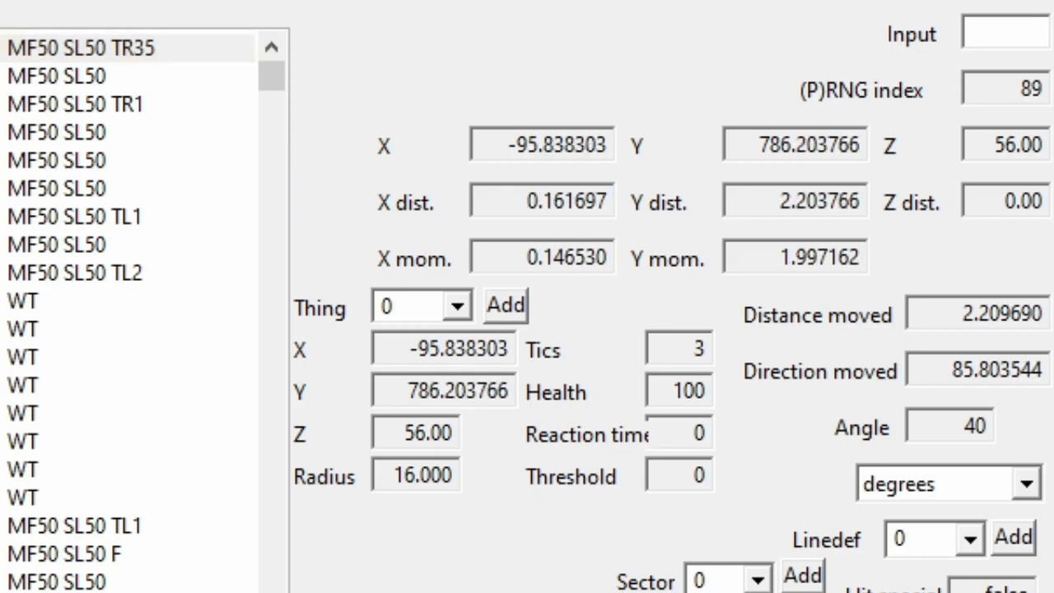
{"action": "left_click", "coordinate": [1005, 34]}
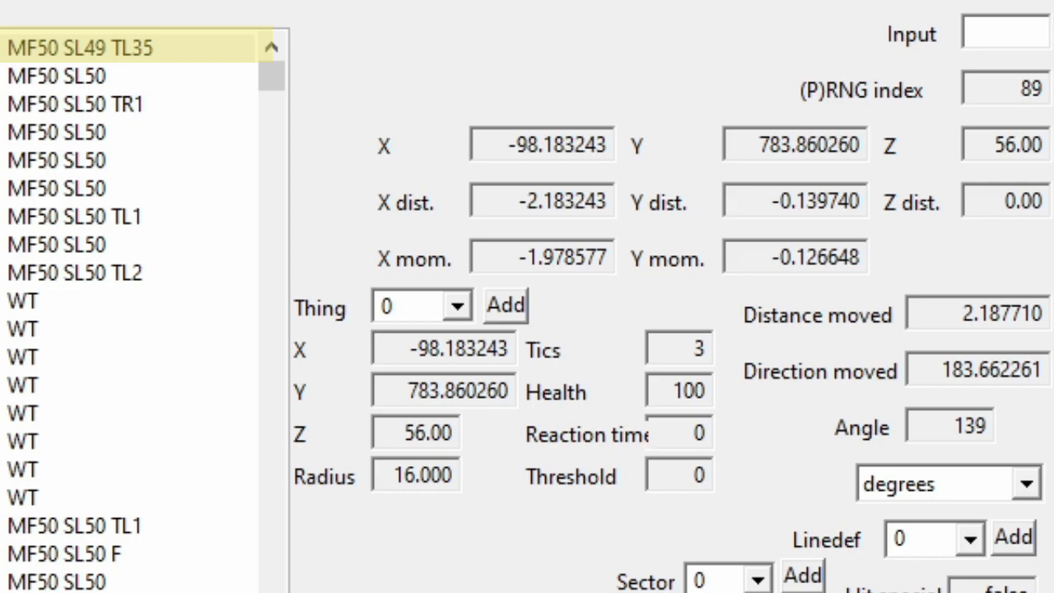
{"action": "type", "text": "rt35"}
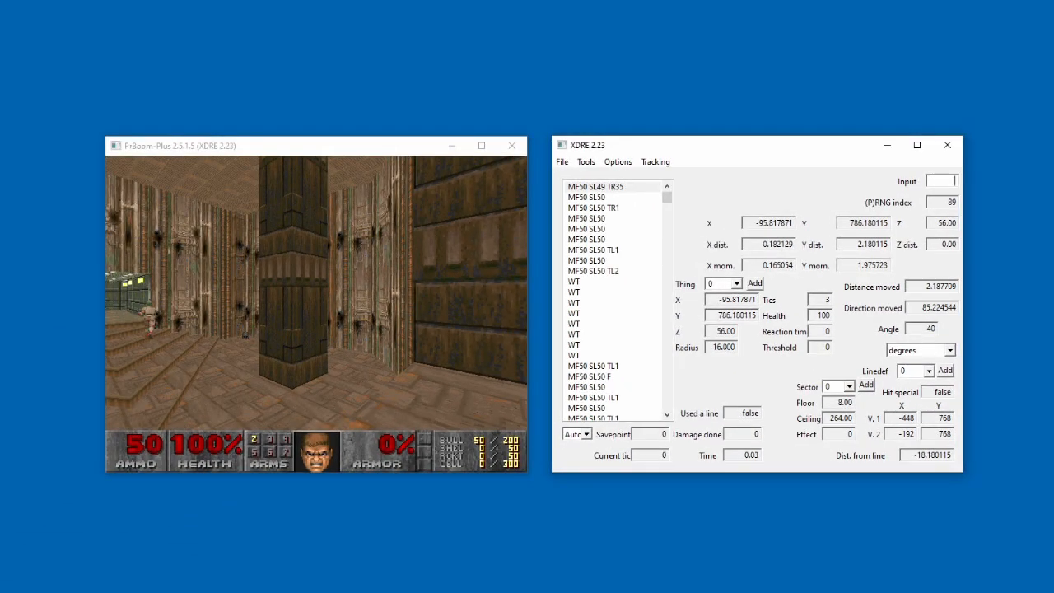
Enter wq50 while trimming the tic list back to ten WT wait tics
{"action": "type", "text": "wq50"}
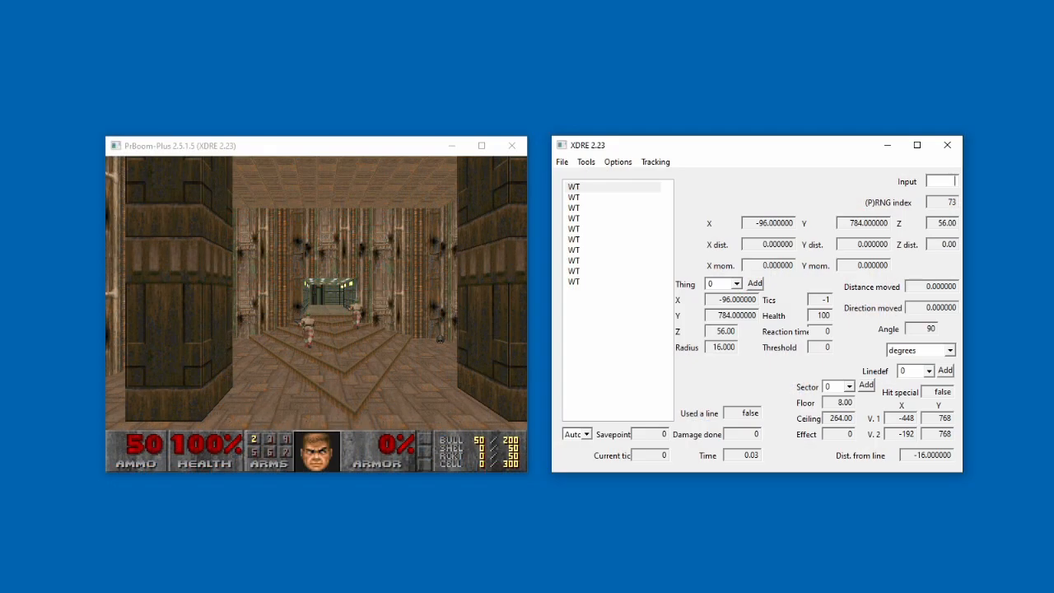
In the demo header editor, set -nomonsters to 1 and Longtics to 0, then apply
{"action": "left_click", "coordinate": [586, 162]}
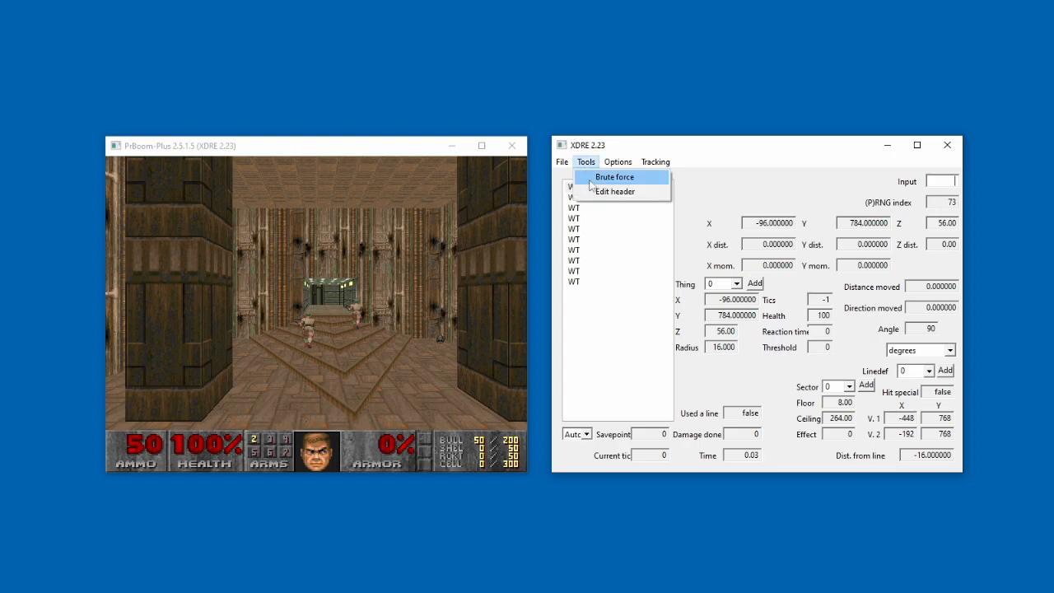
{"action": "left_click", "coordinate": [615, 191]}
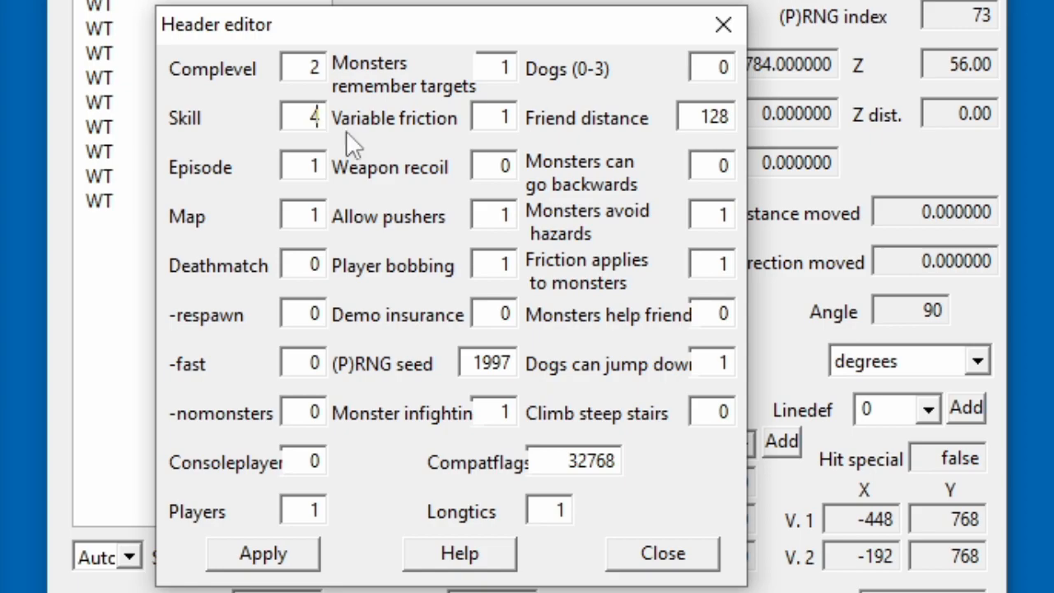
{"action": "left_click", "coordinate": [301, 215]}
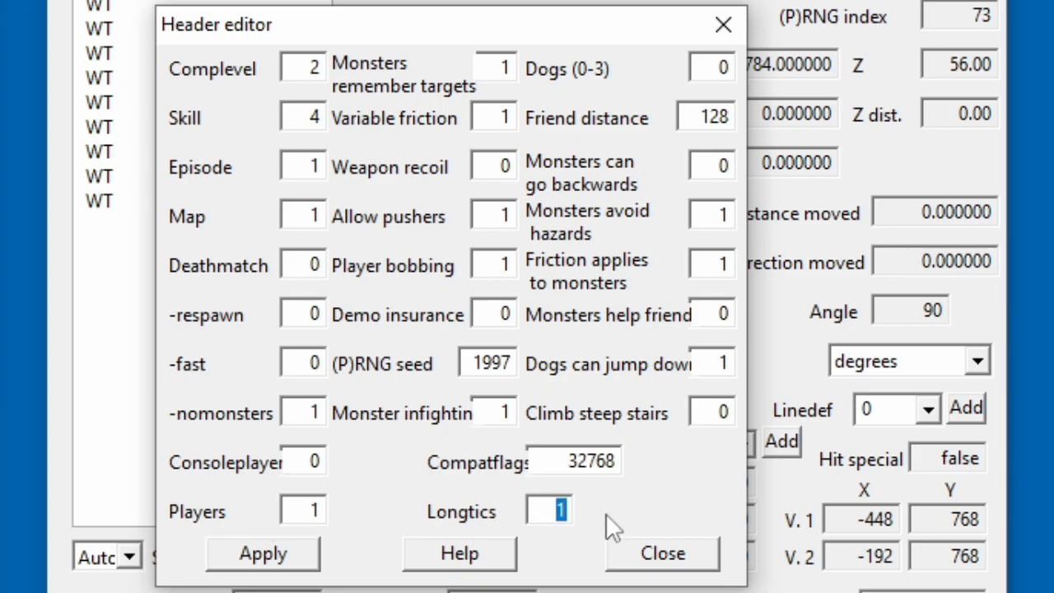
{"action": "mouse_move", "coordinate": [602, 534]}
{"action": "type", "text": "0"}
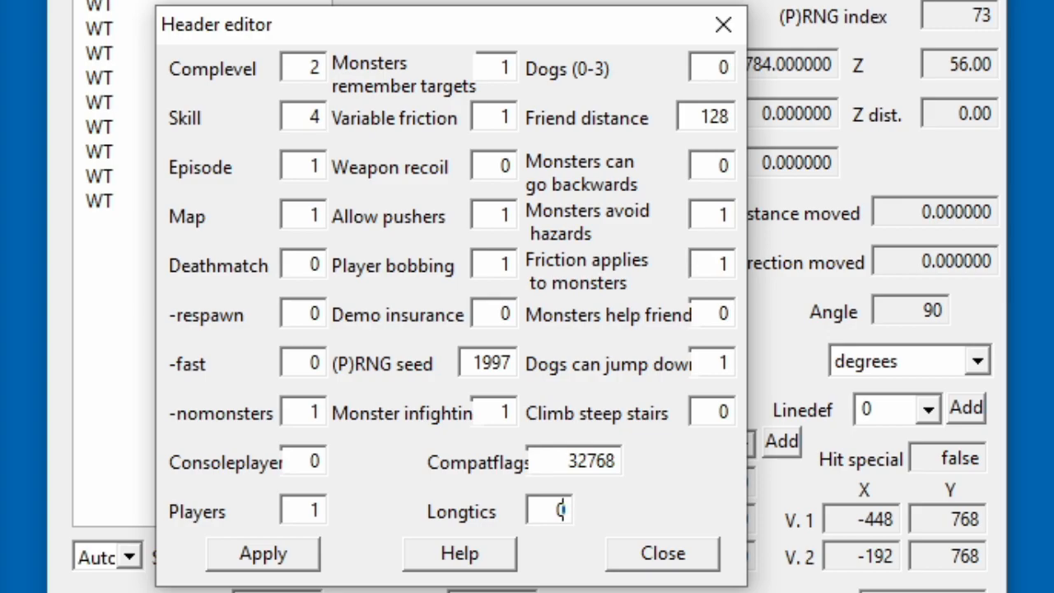
{"action": "left_click", "coordinate": [262, 554]}
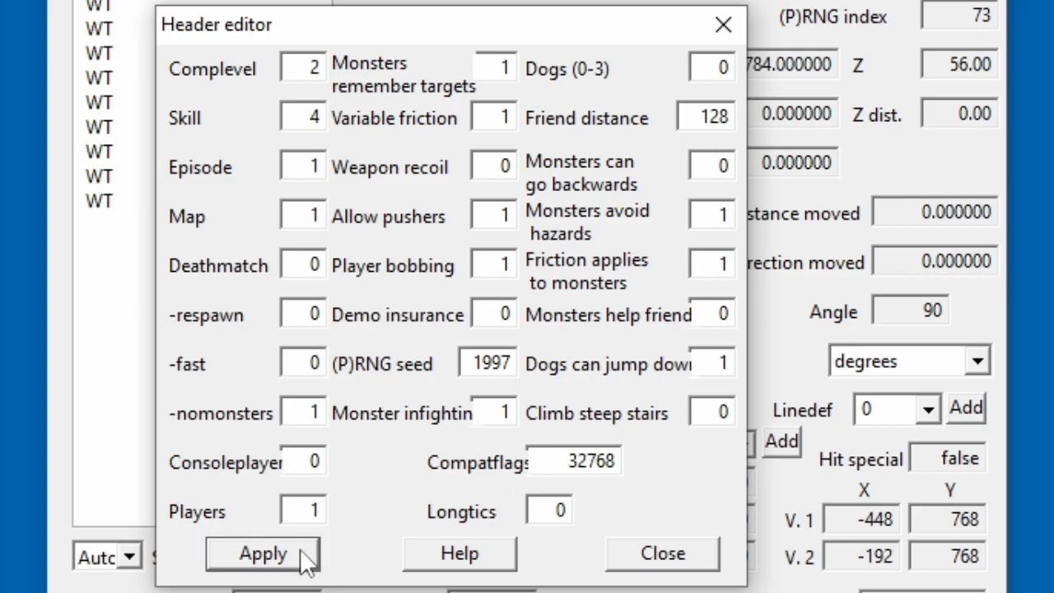
{"action": "left_click", "coordinate": [261, 554]}
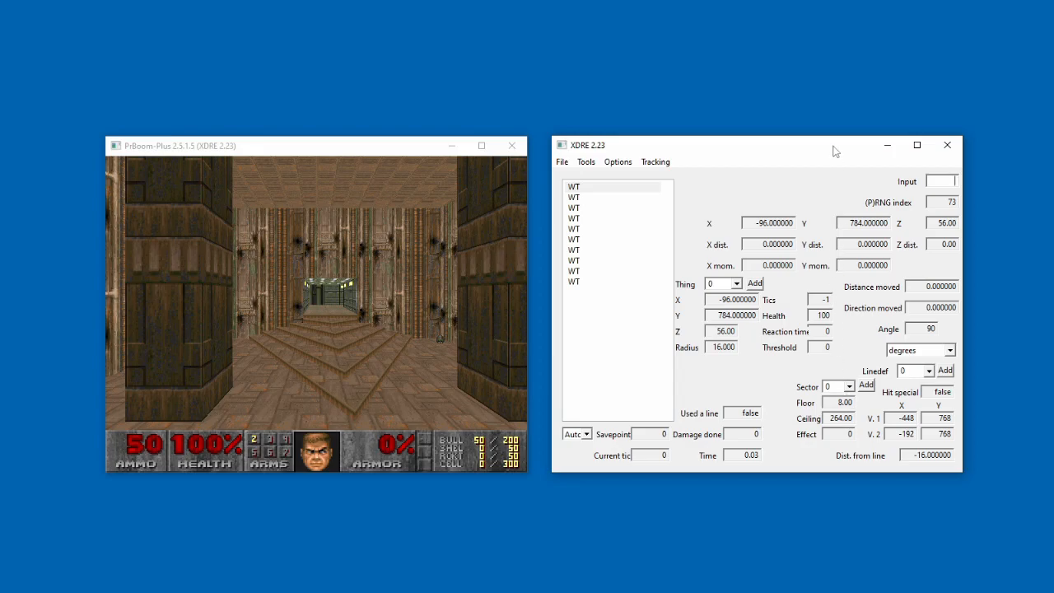
Reopen the header editor, apply skill 4, map 1, nomonsters 1, longtics 0, and close
{"action": "left_click", "coordinate": [586, 162]}
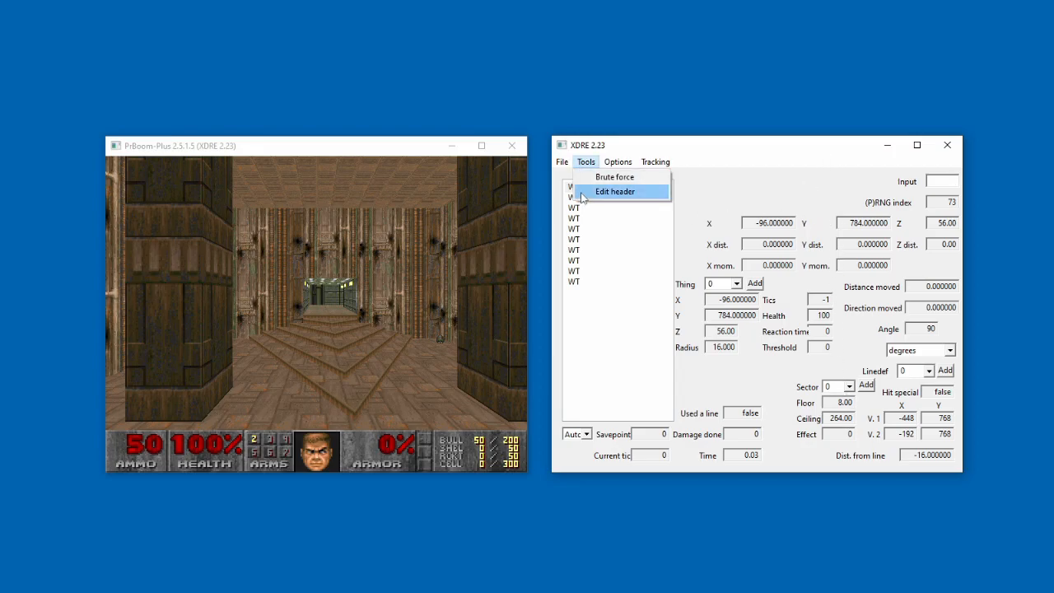
{"action": "left_click", "coordinate": [614, 192]}
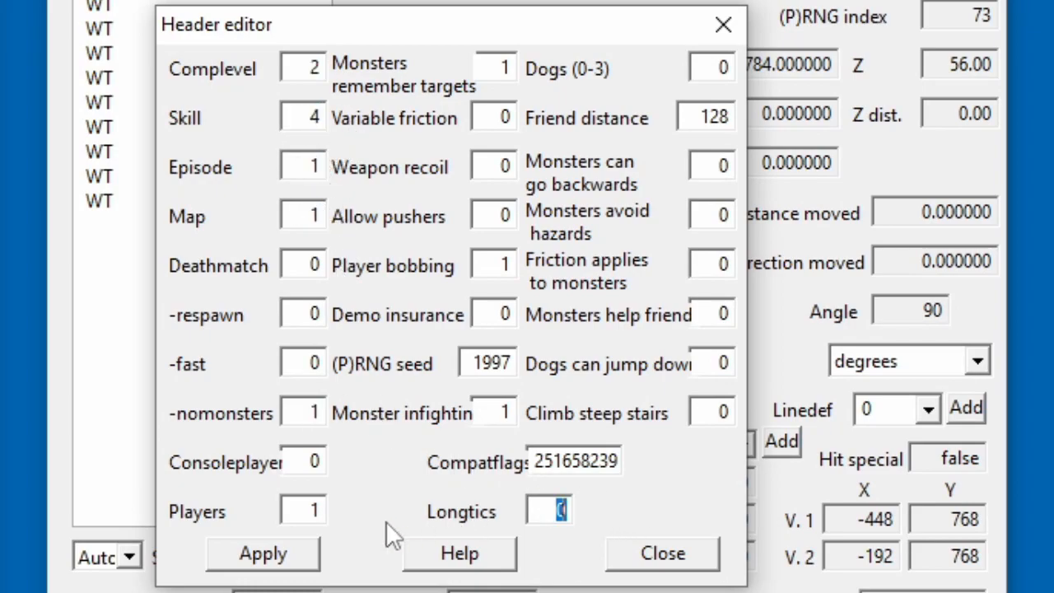
{"action": "left_click", "coordinate": [661, 553]}
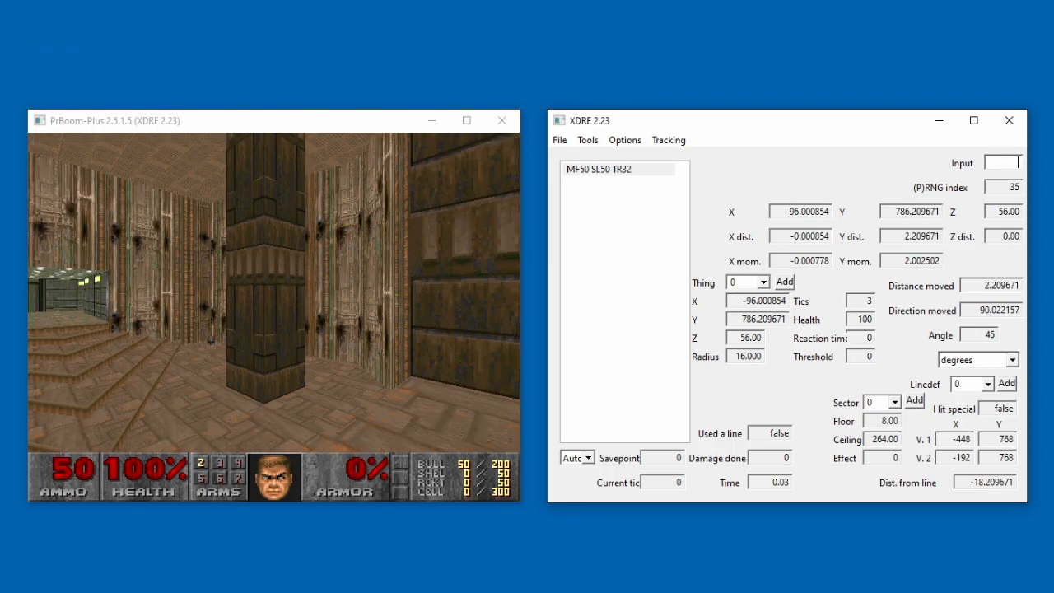
Enter the 'sr' and 'reo' tic commands and append them to the demo
{"action": "type", "text": "sr"}
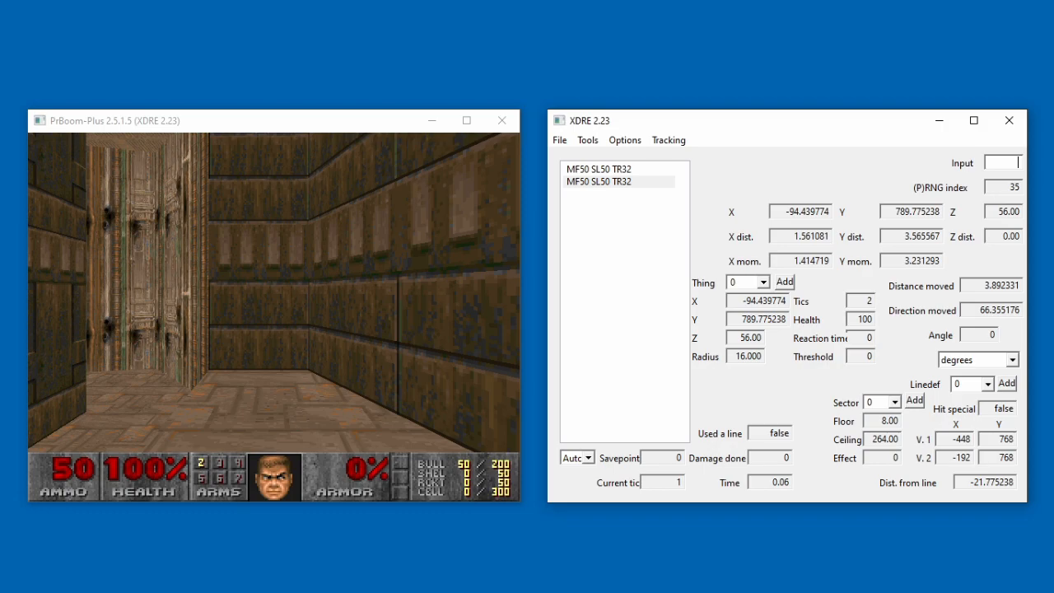
{"action": "type", "text": "reo"}
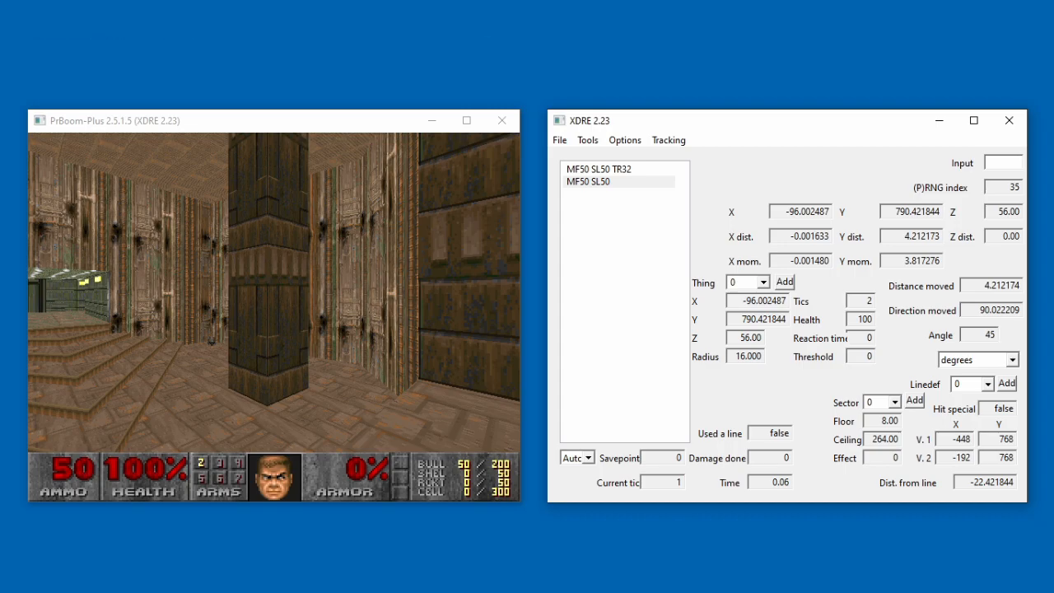
{"action": "key", "text": "c"}
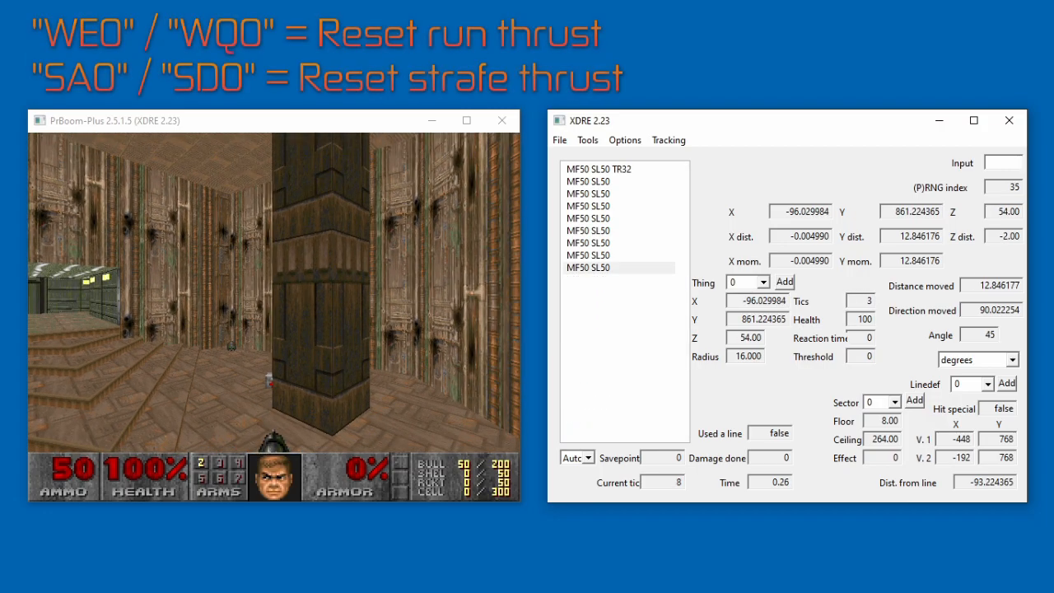
Reset thrust, insert empty tics, and fill them with MF50 SL50 forward-strafe inputs up to tic 40
{"action": "type", "text": "we"}
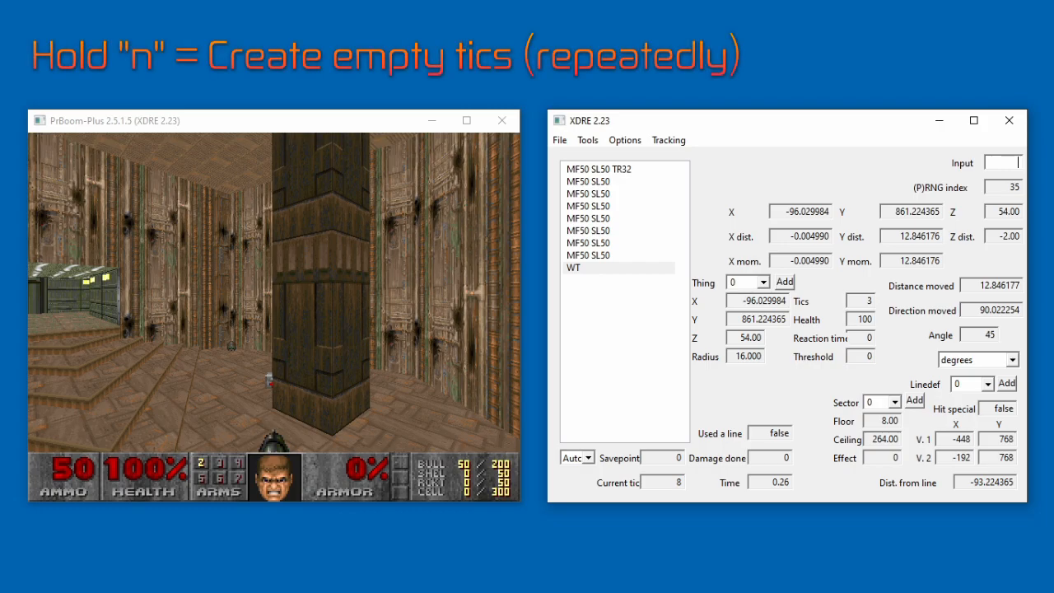
{"action": "key", "text": "n"}
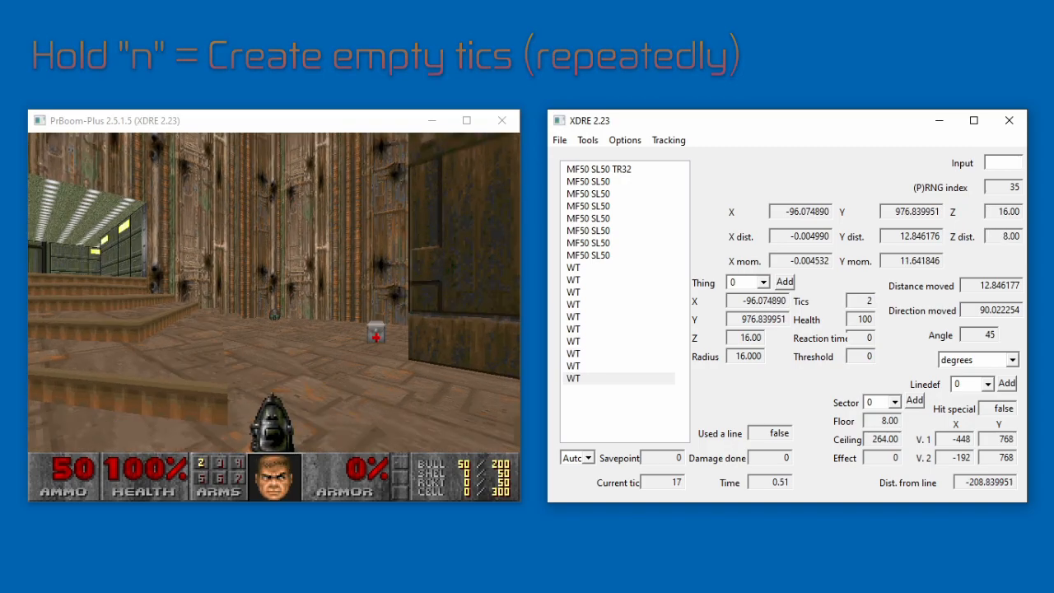
{"action": "type", "text": "we5"}
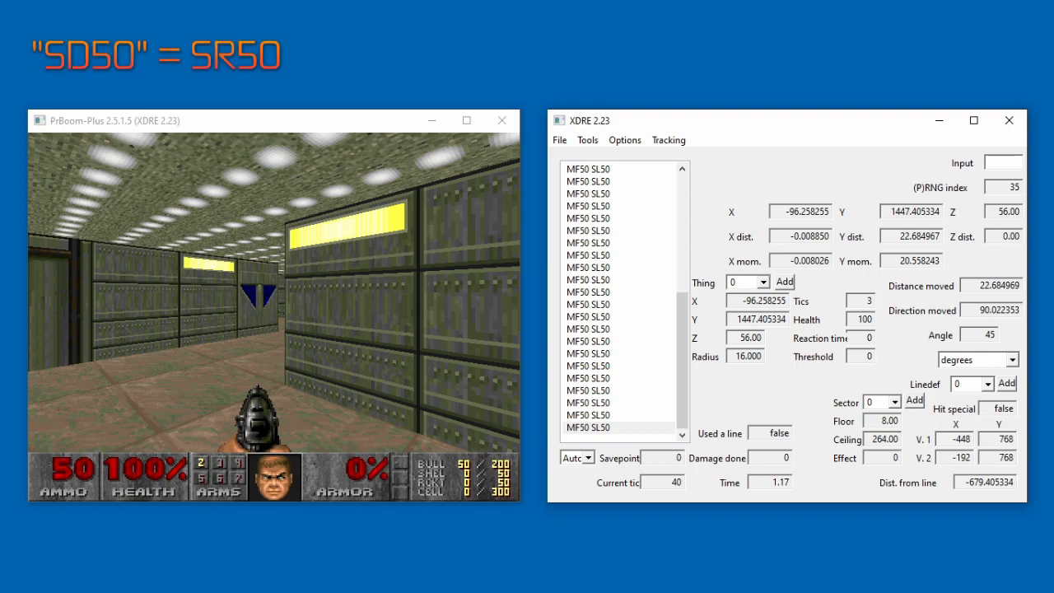
Commit an SD50 right-strafe tic, copy it several times, and add TR1 right turns
{"action": "key", "text": "c"}
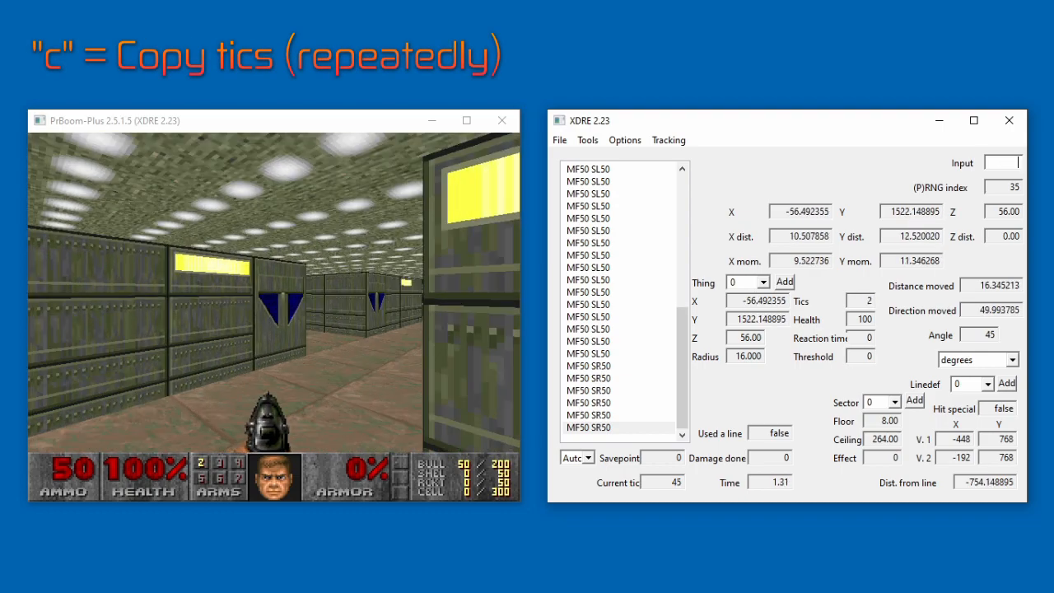
{"action": "key", "text": "j"}
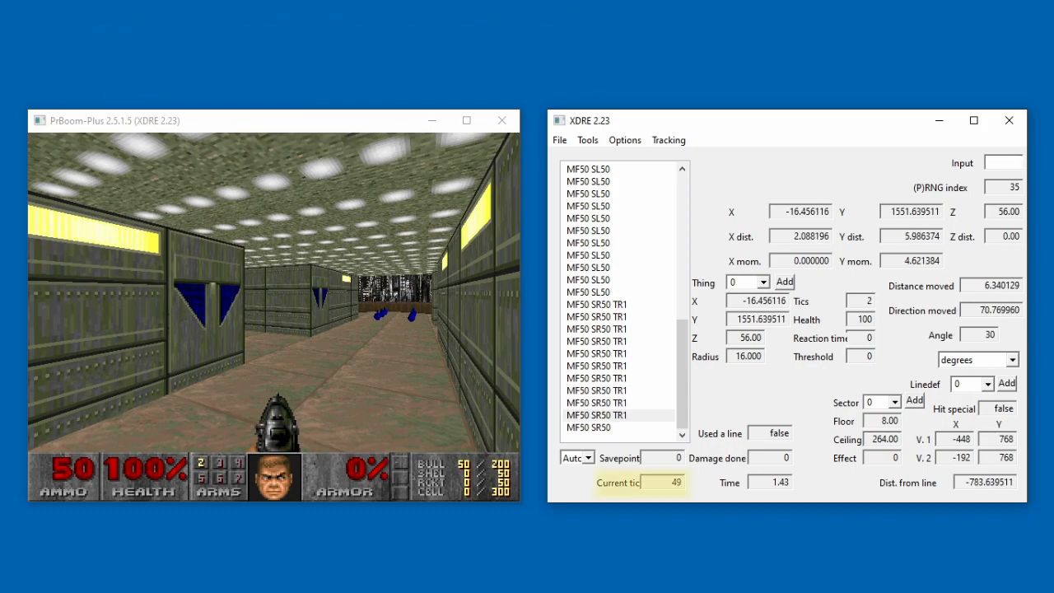
{"action": "left_click", "coordinate": [799, 210]}
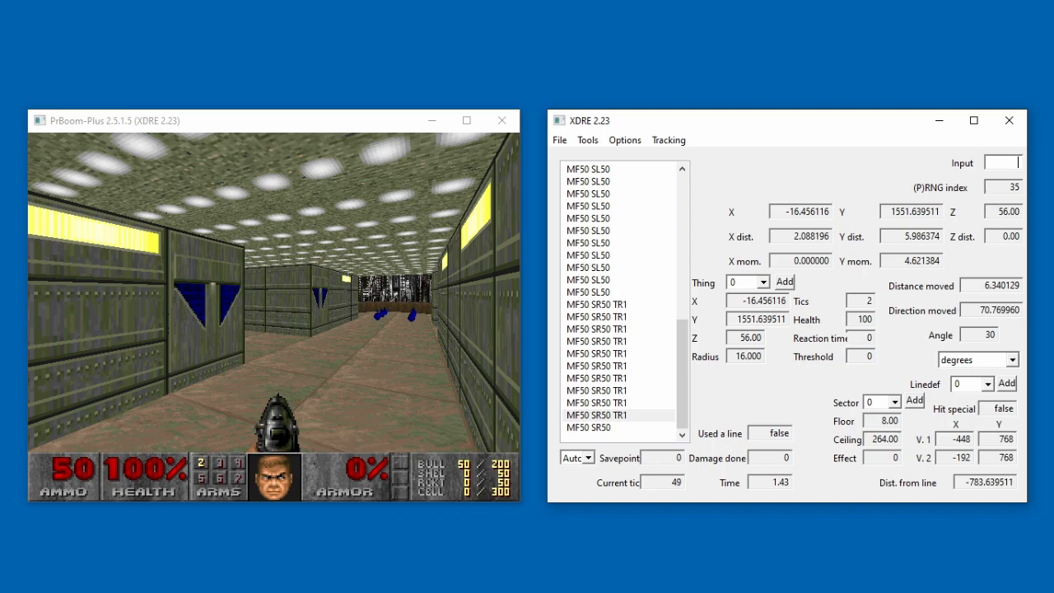
{"action": "key", "text": "j"}
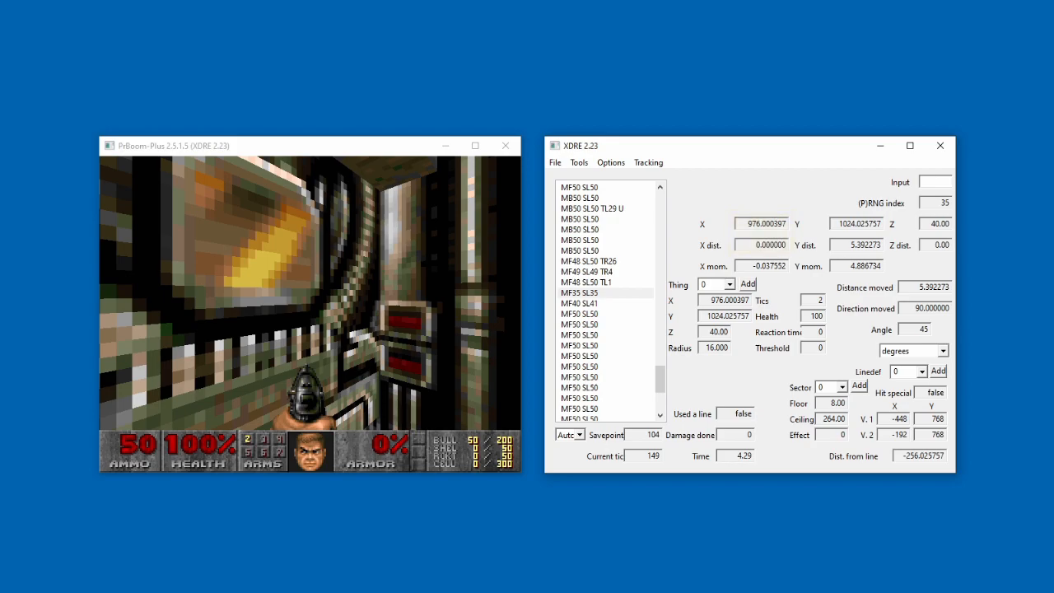
Step to later tics against the wall, confirming distance moved stays 0 while Y momentum remains
{"action": "left_click", "coordinate": [928, 330]}
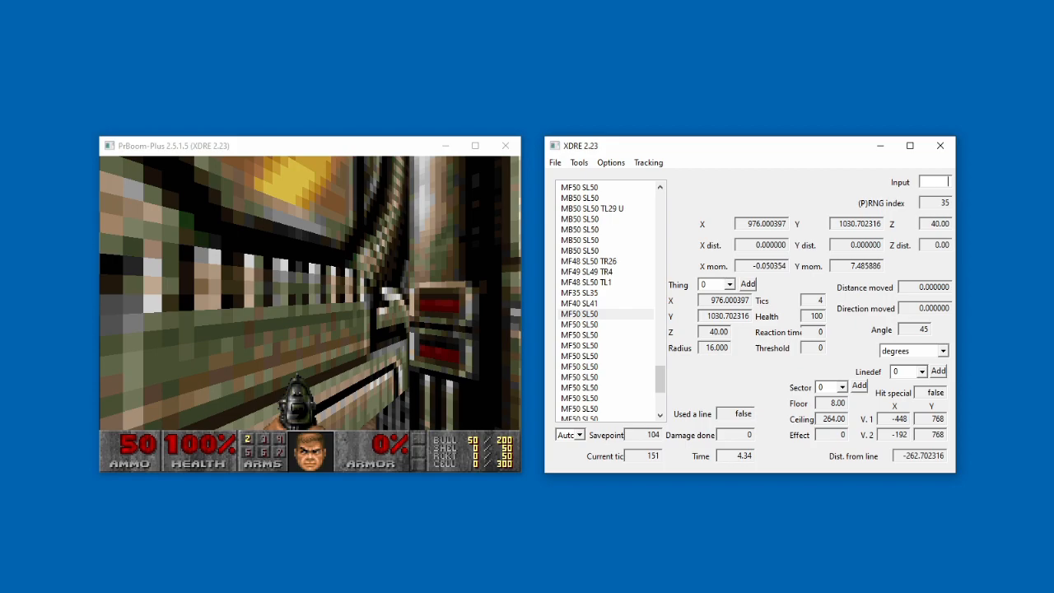
{"action": "left_click", "coordinate": [857, 223]}
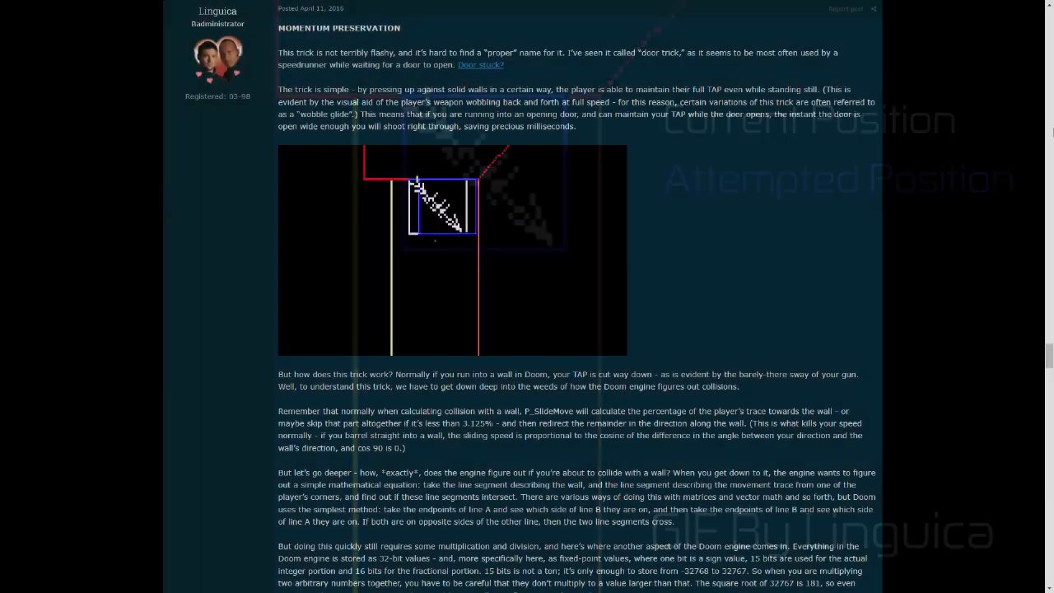
Scroll the Doomworld post down to its Doom engine line-intersection explanation
{"action": "scroll", "scroll_direction": "down", "scroll_amount": 3}
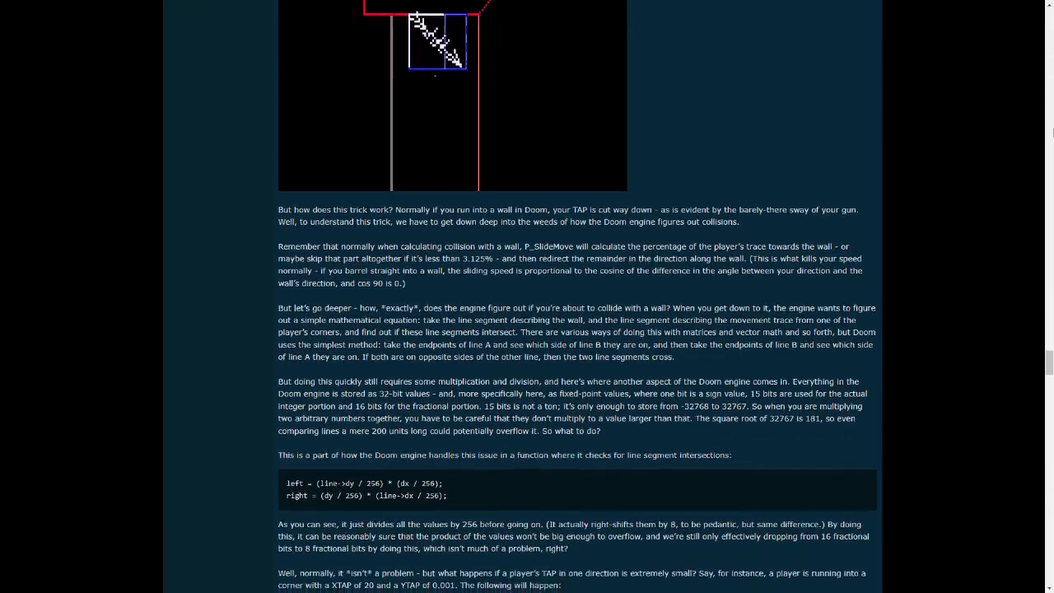